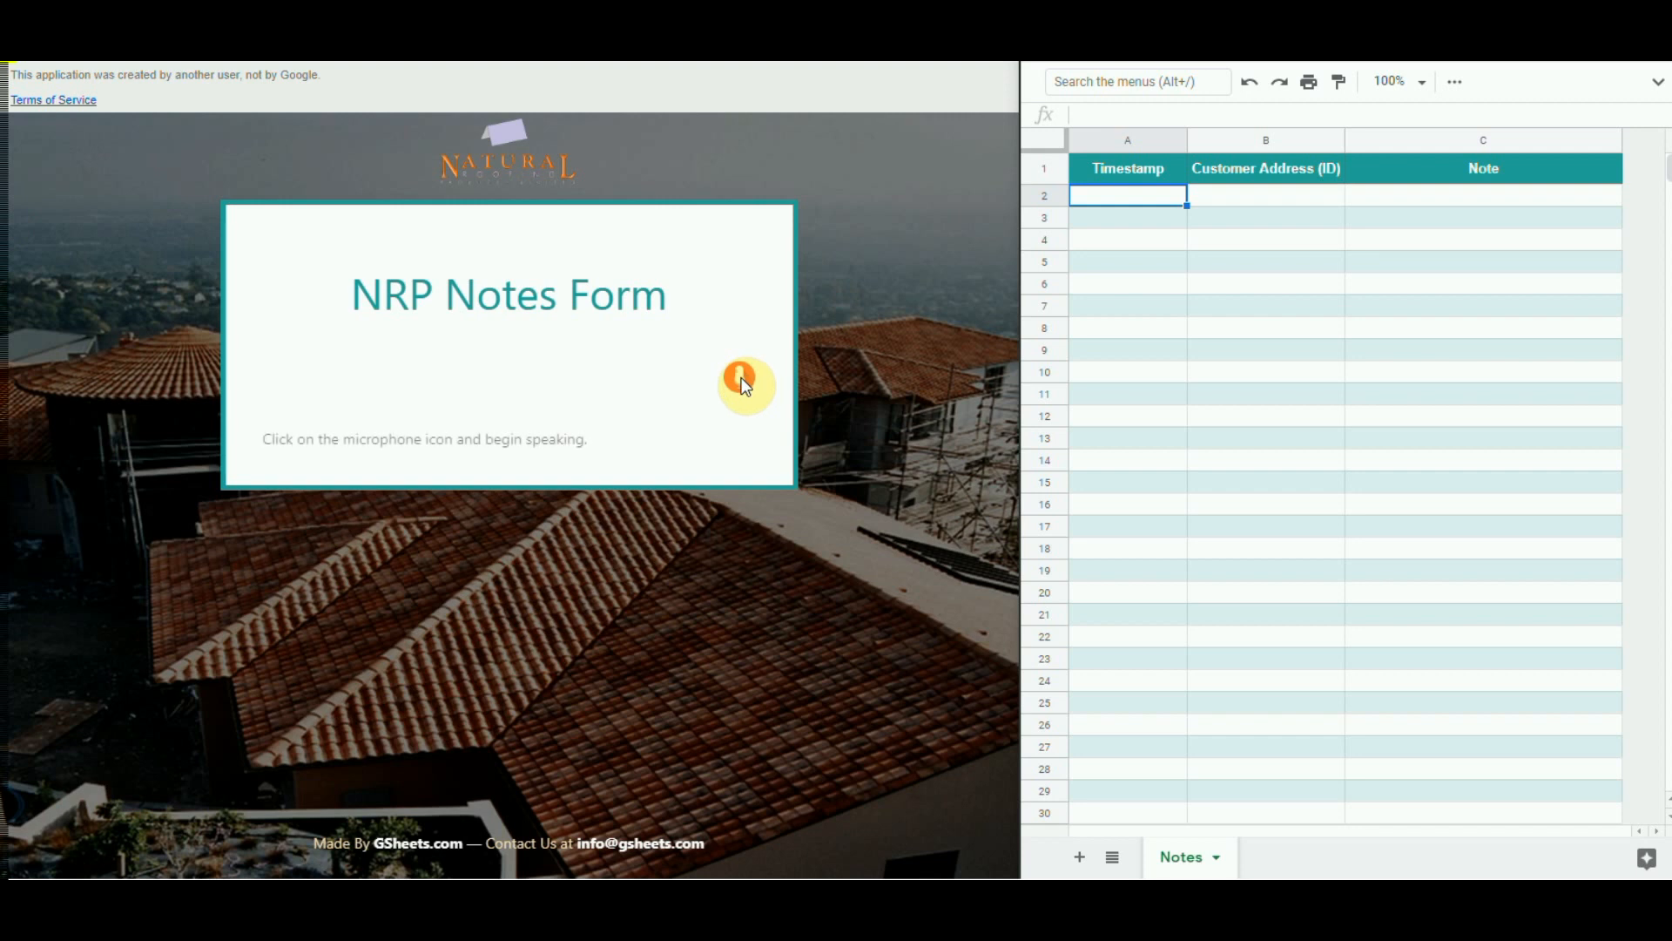
Dictate the customer address and the note about sending a quotation within 2 days
click(741, 386)
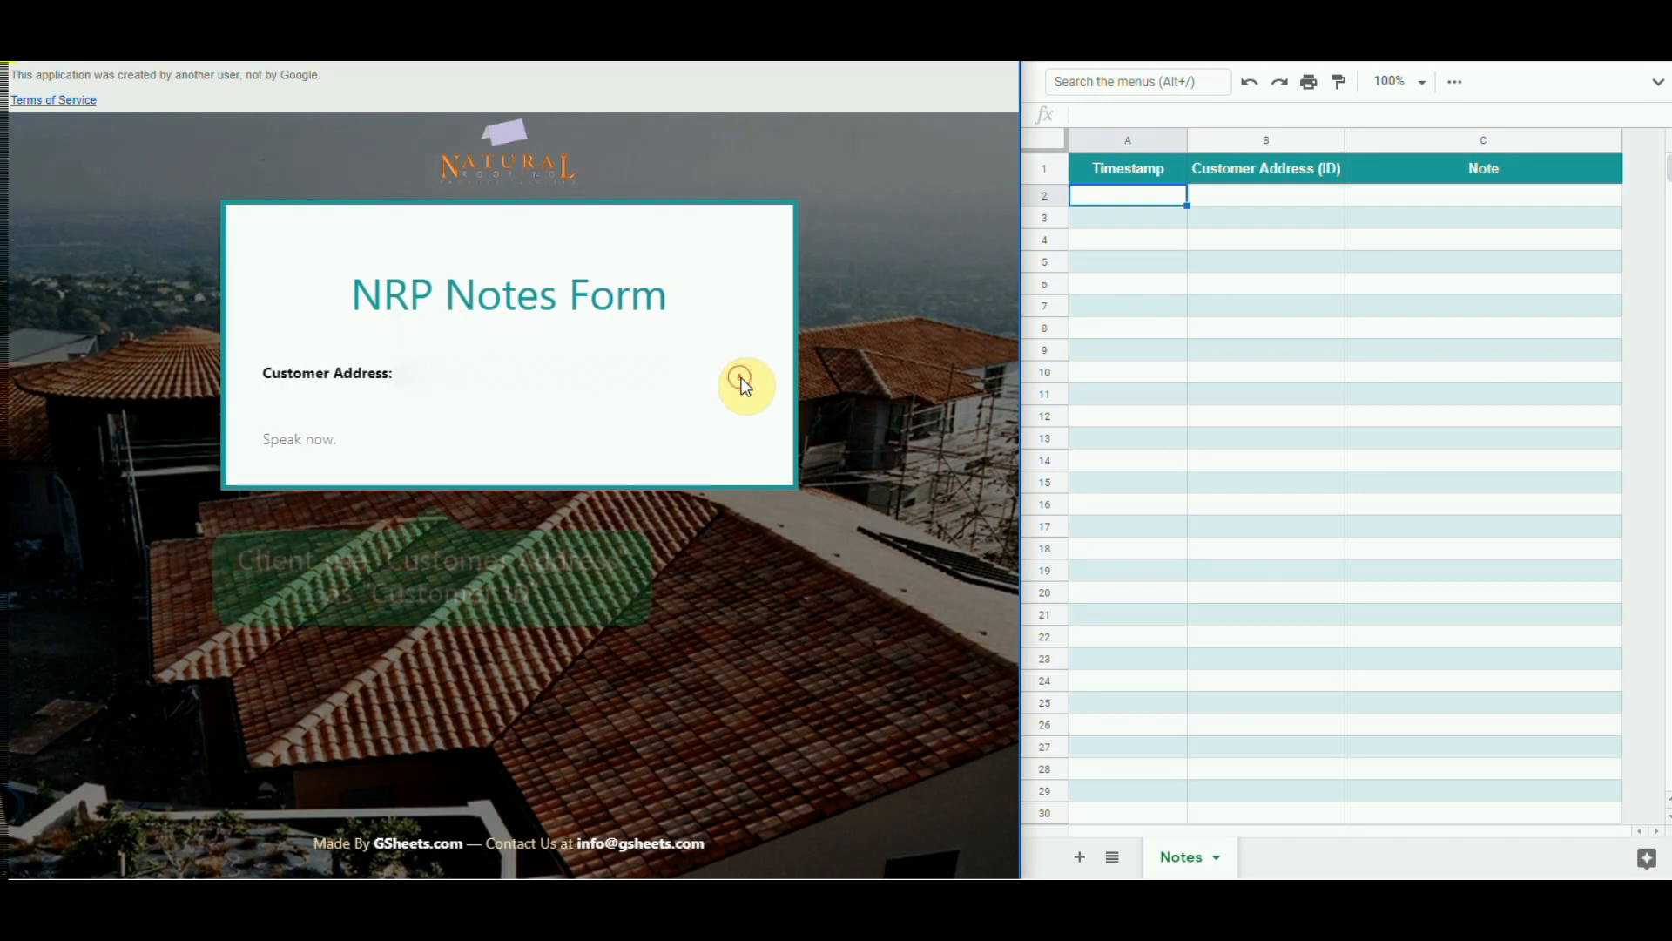
click(741, 385)
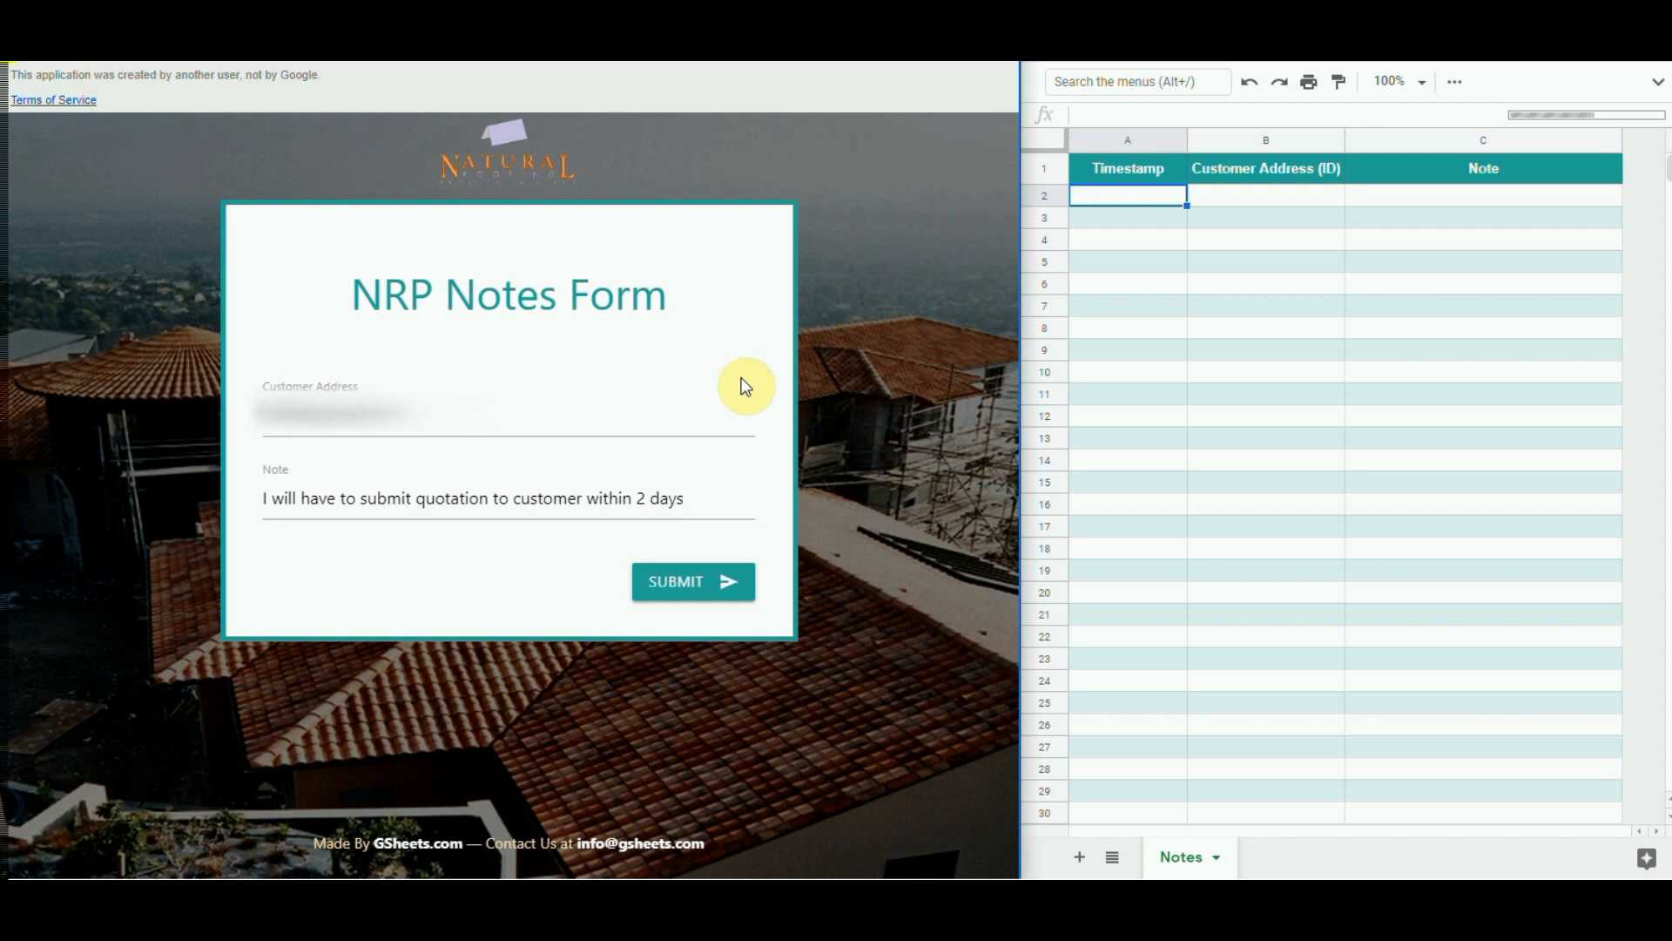
Submit the quotation note, adding a timestamped address-and-note row to the Notes sheet
text(1)
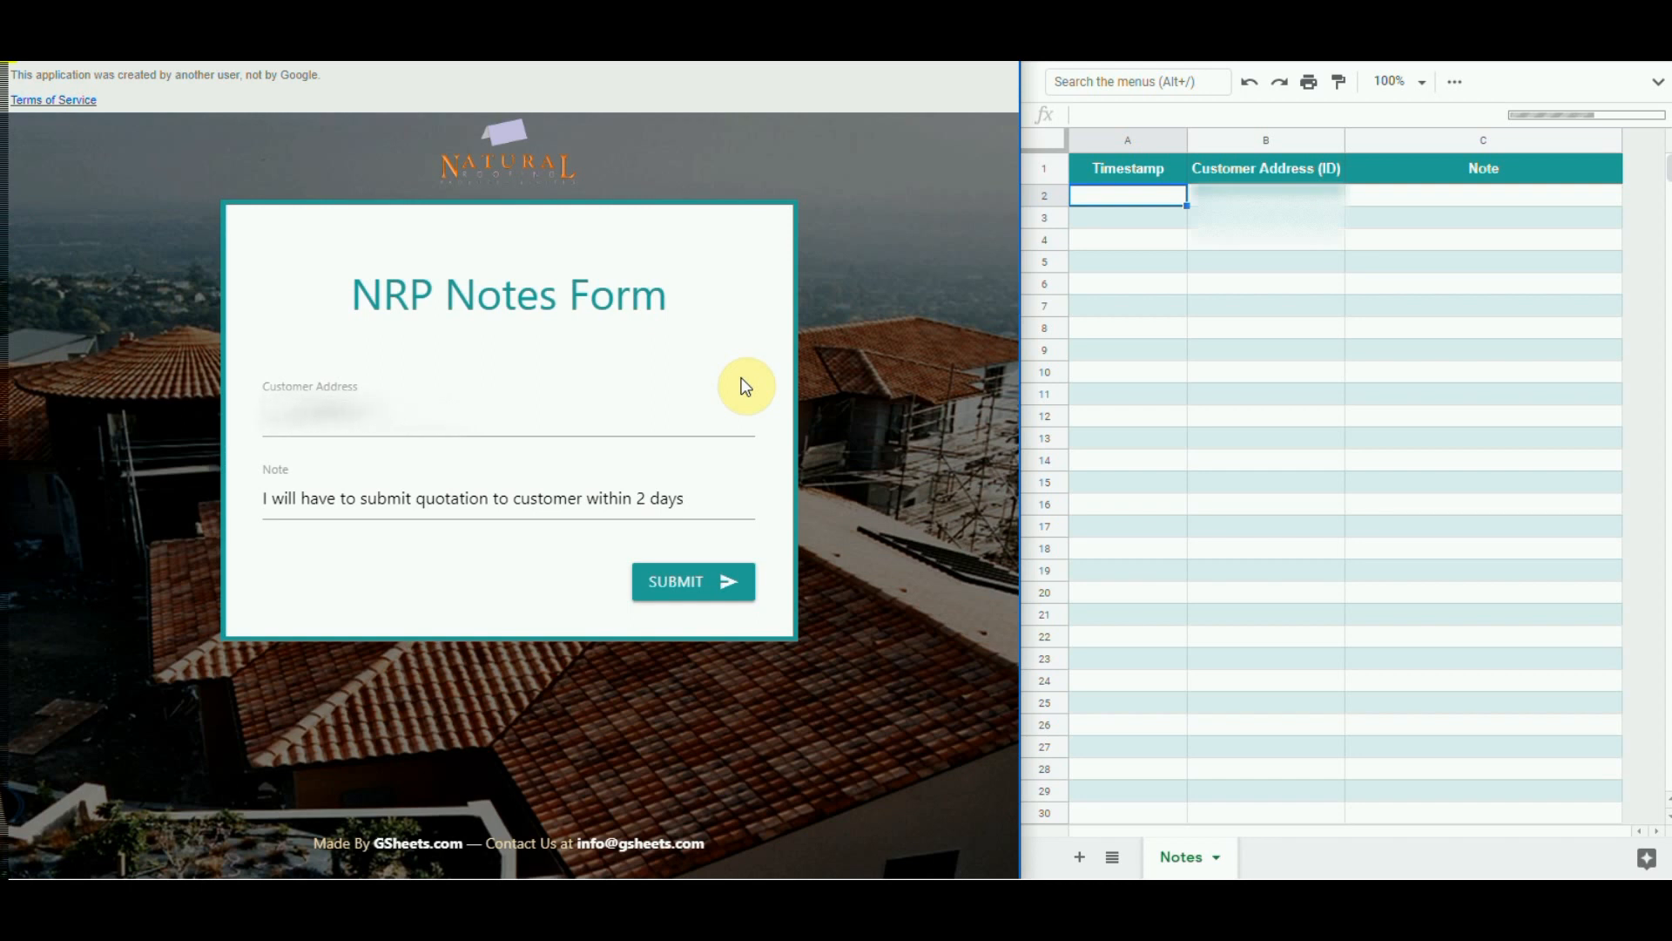
click(692, 582)
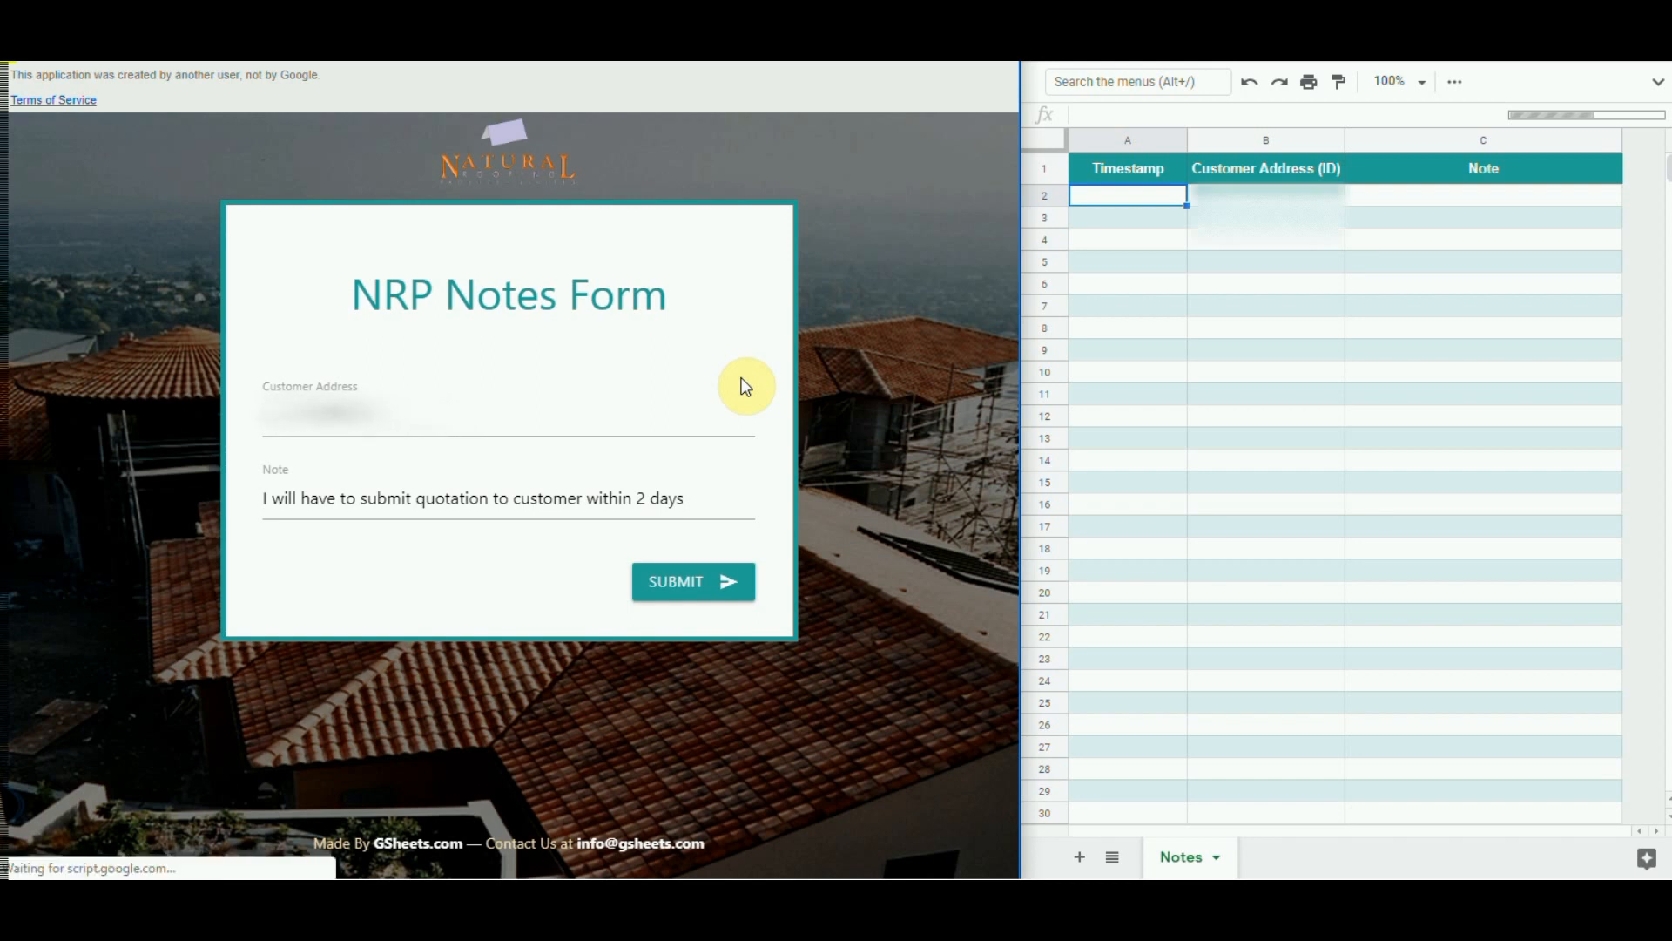
click(693, 581)
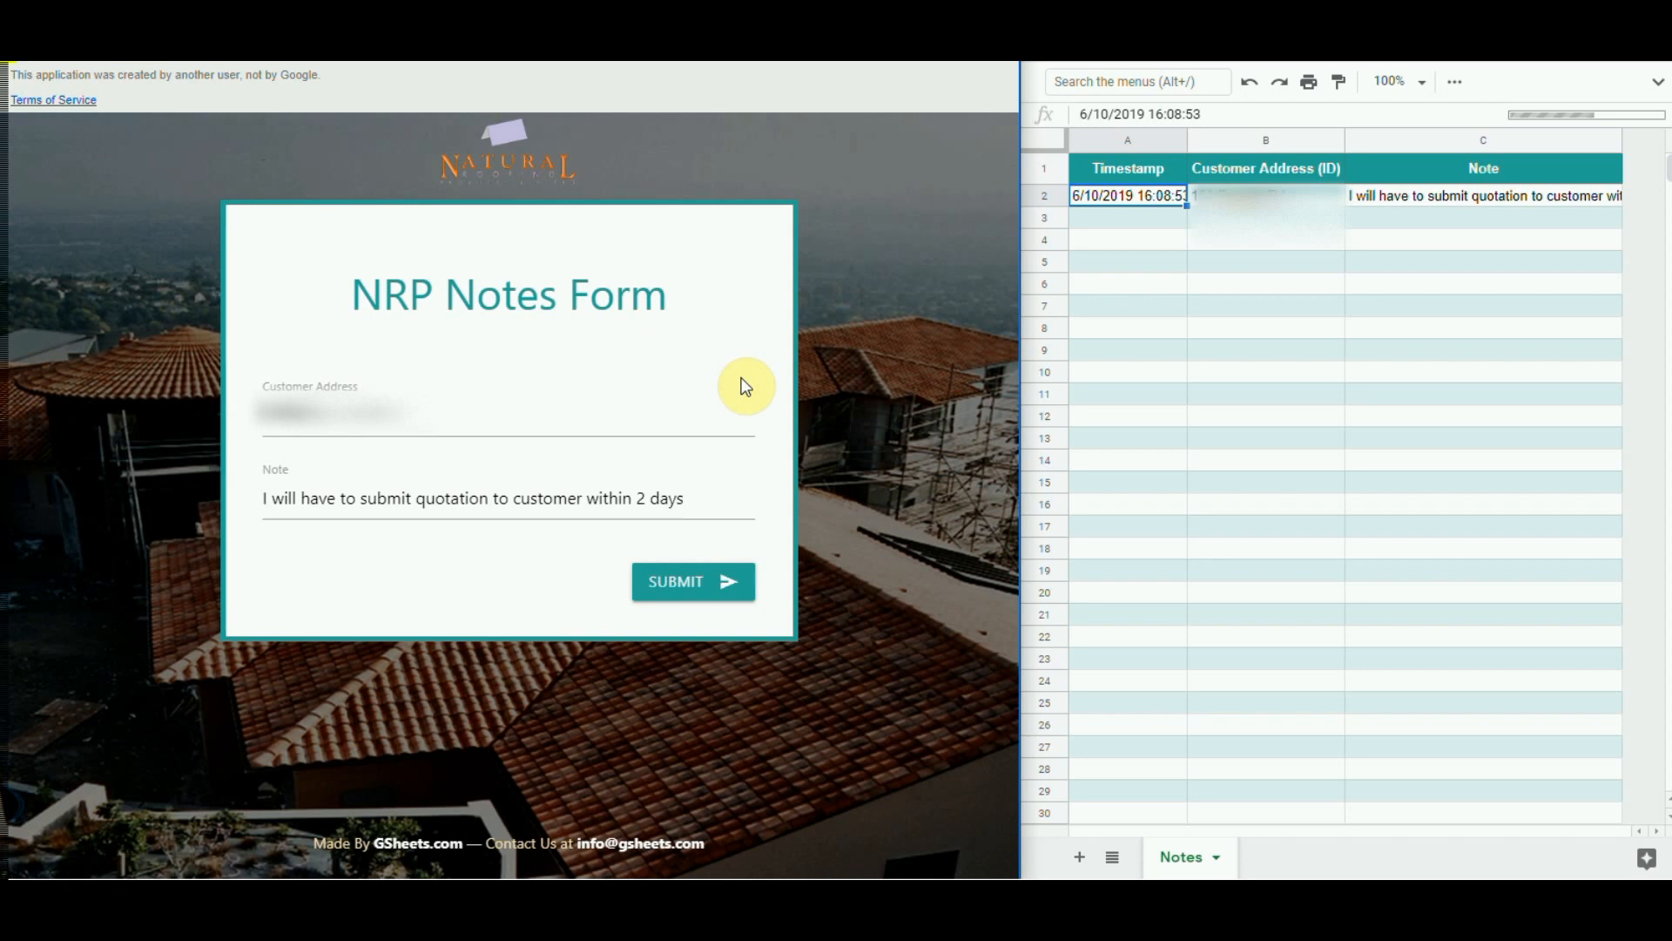
click(694, 581)
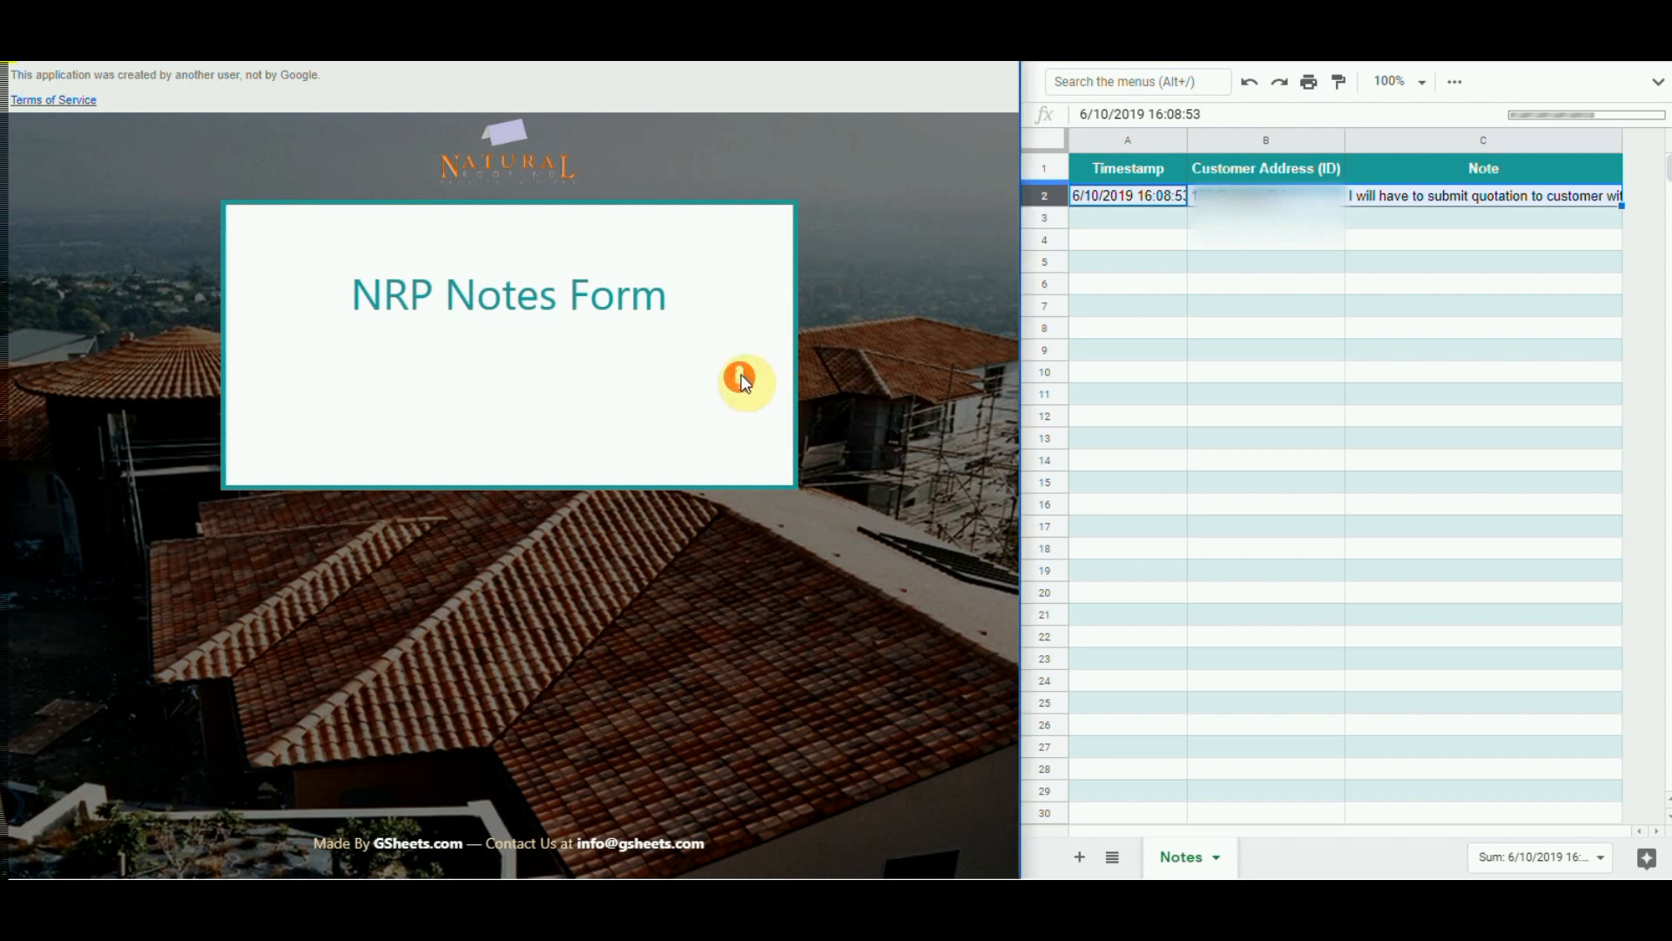
Dictate a second customer address and the note about visiting the site tomorrow
click(741, 382)
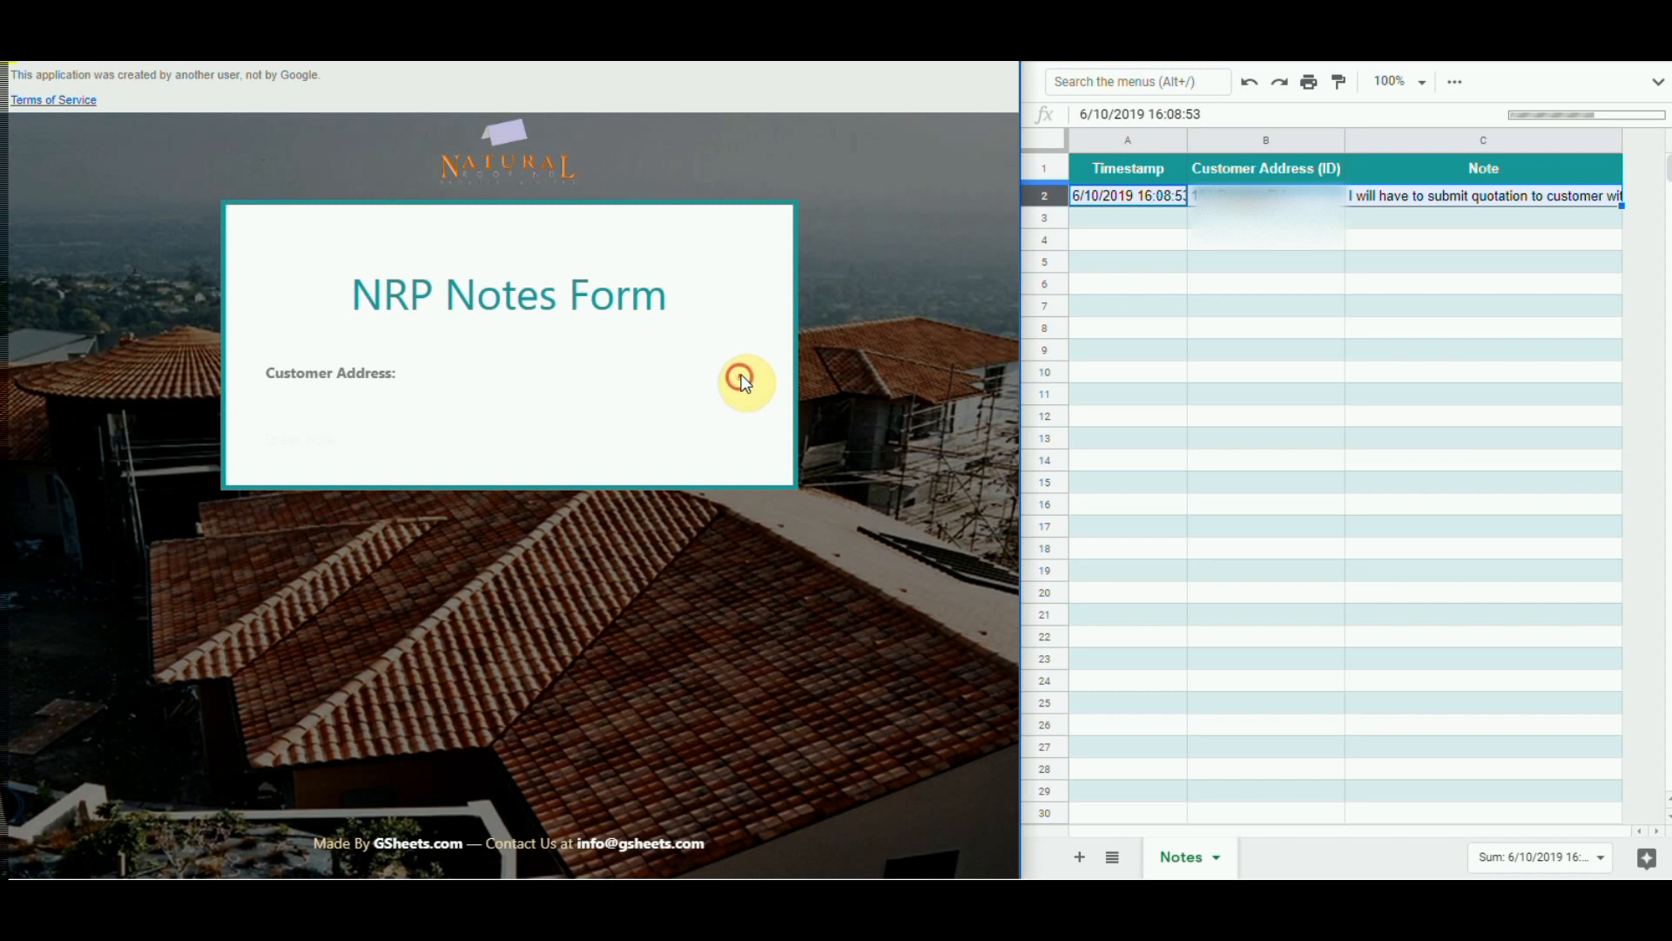
click(741, 382)
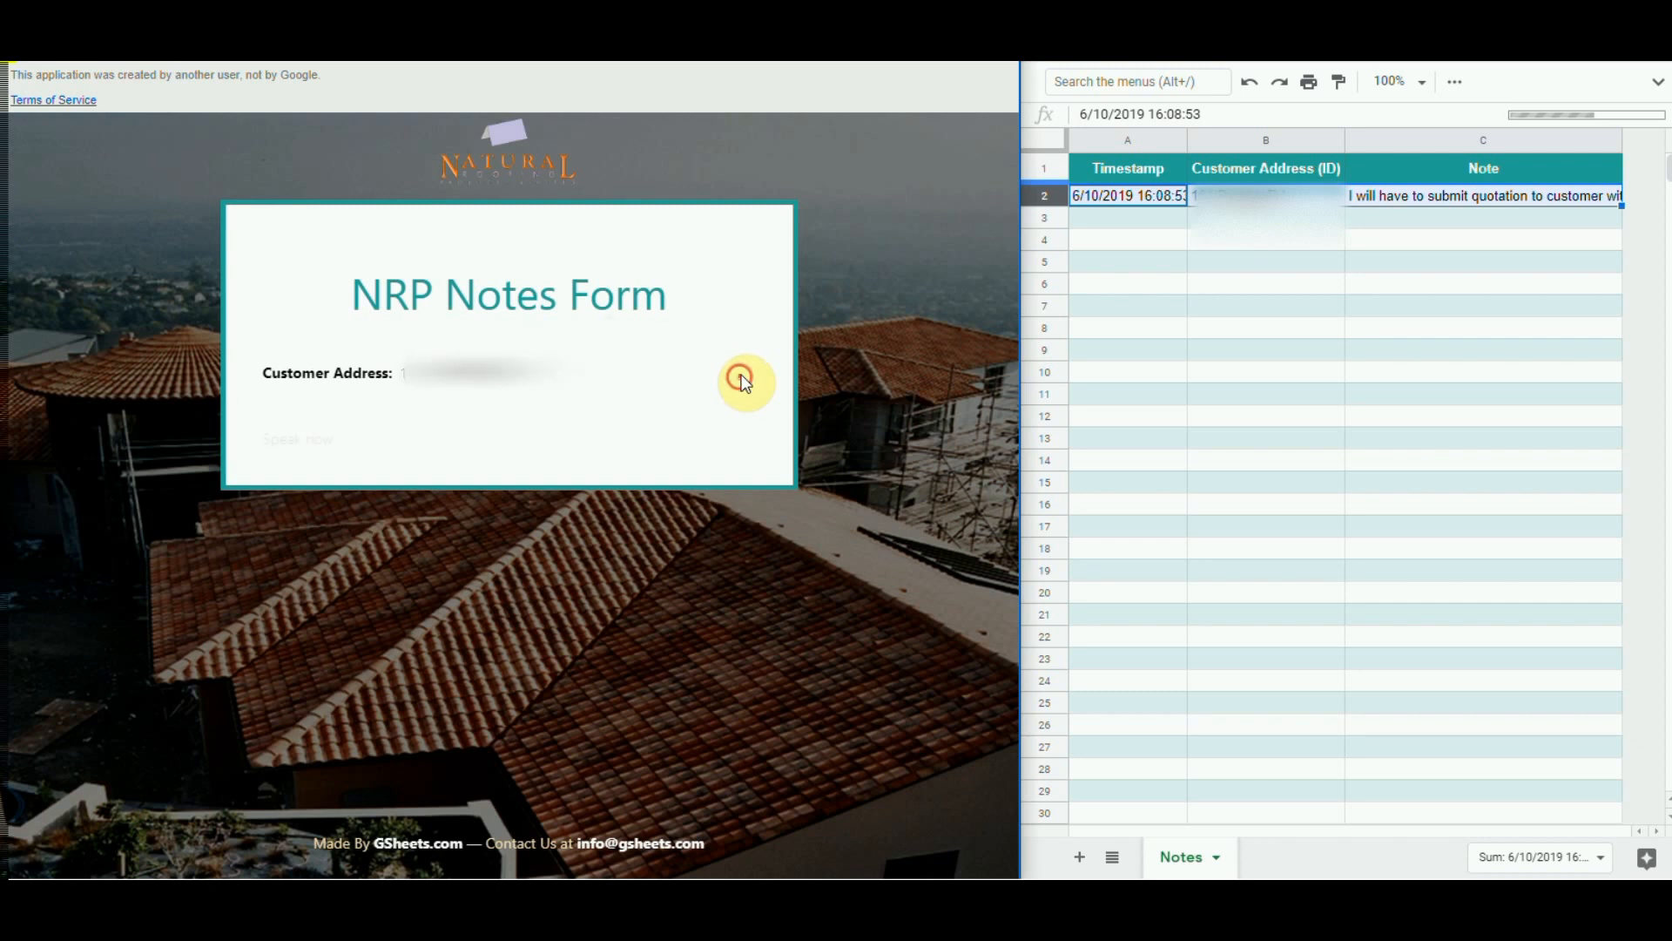
click(740, 381)
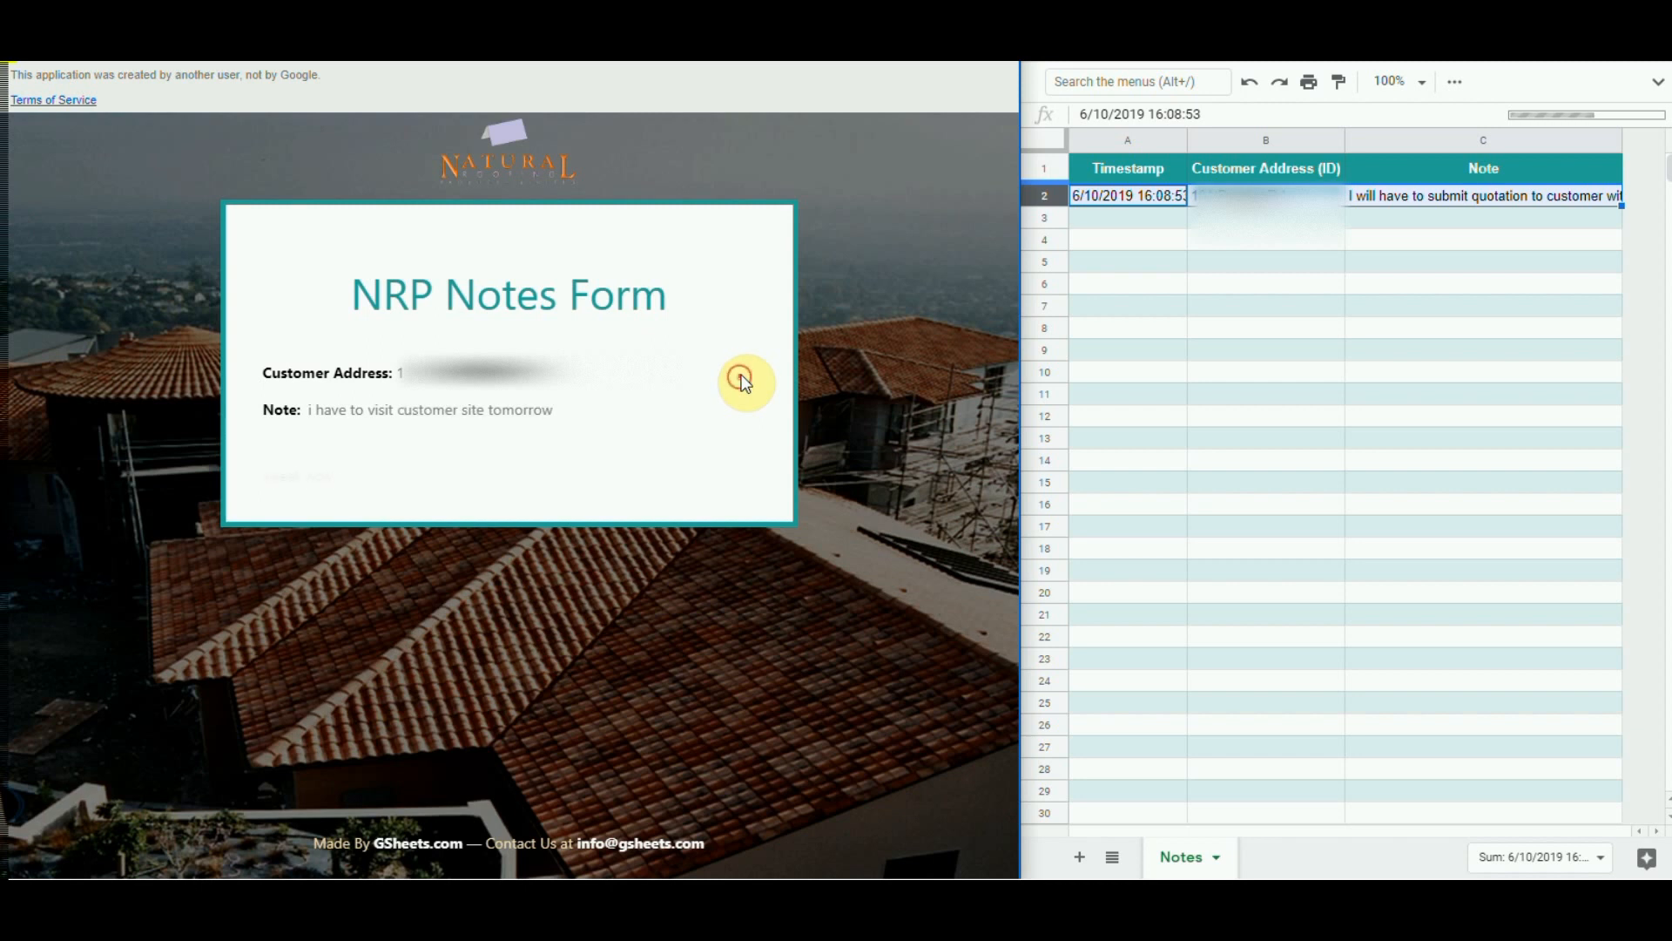
click(743, 382)
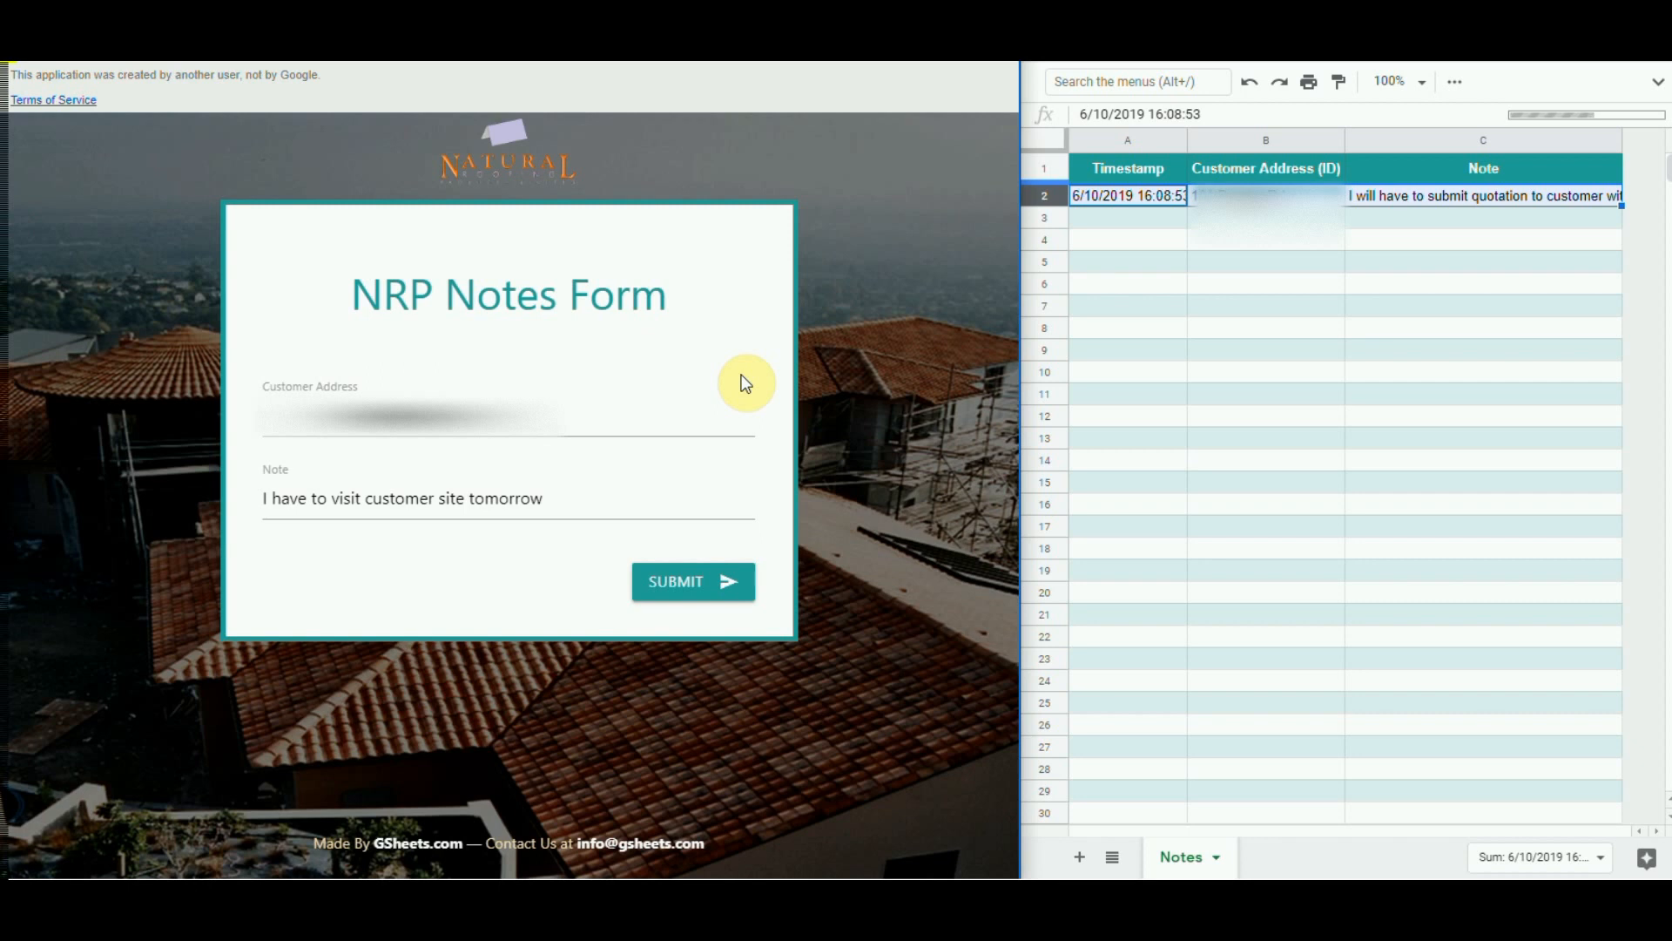
mouse_move(652, 417)
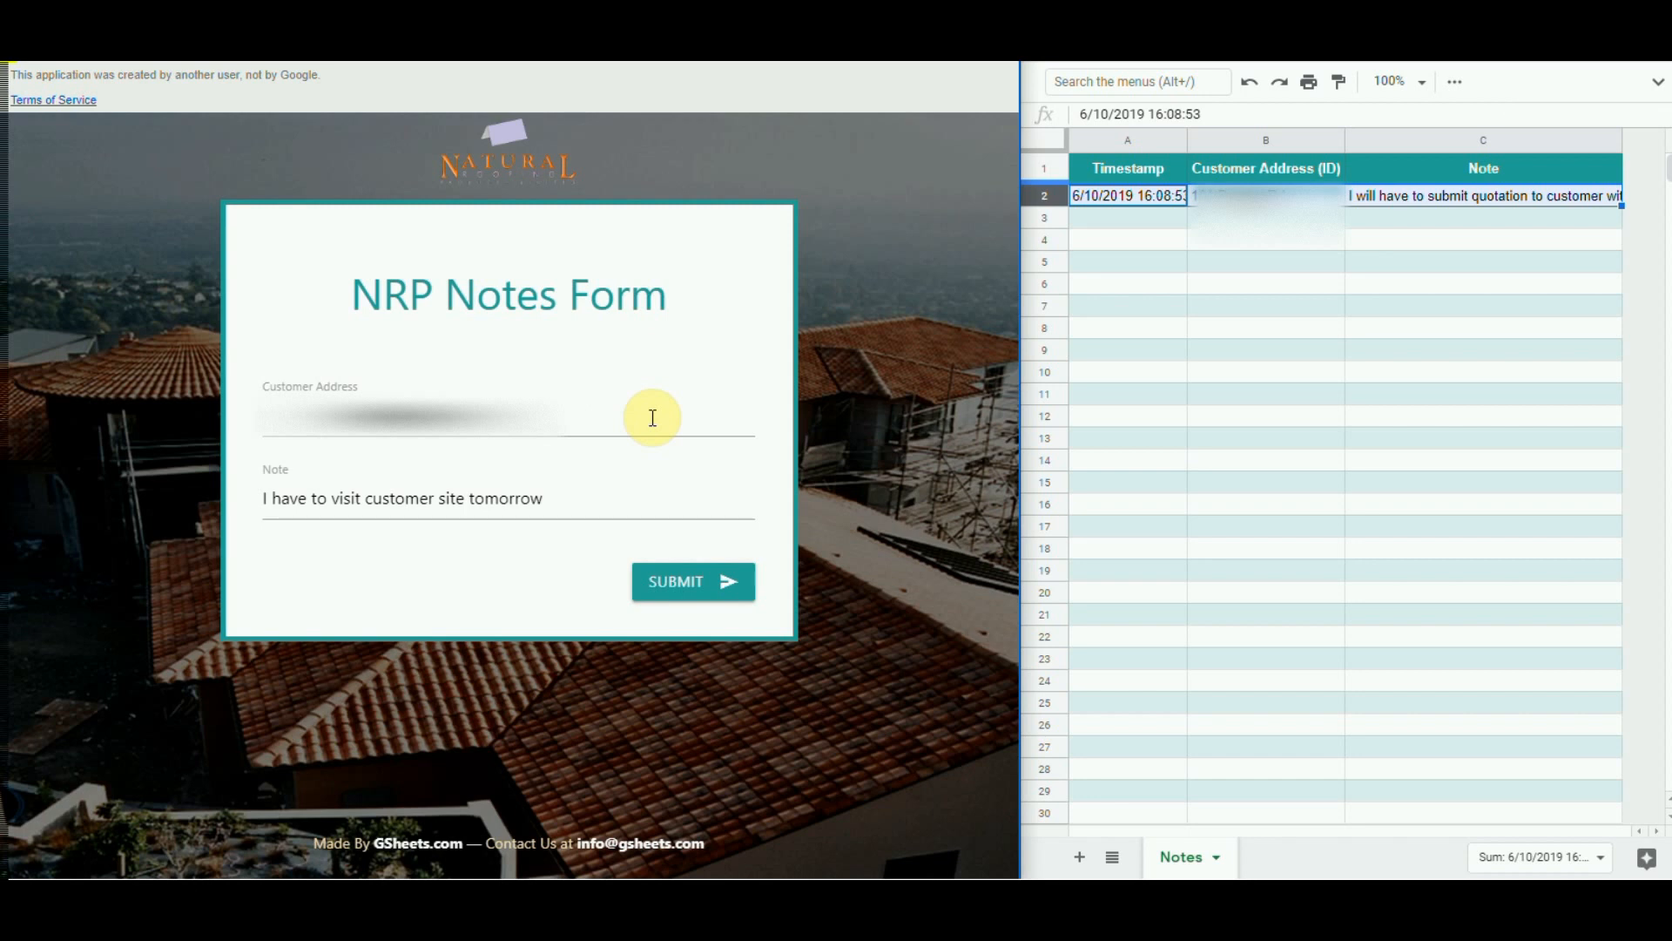
Accept the suggested customer address and submit the site-visit note as row 3
click(507, 417)
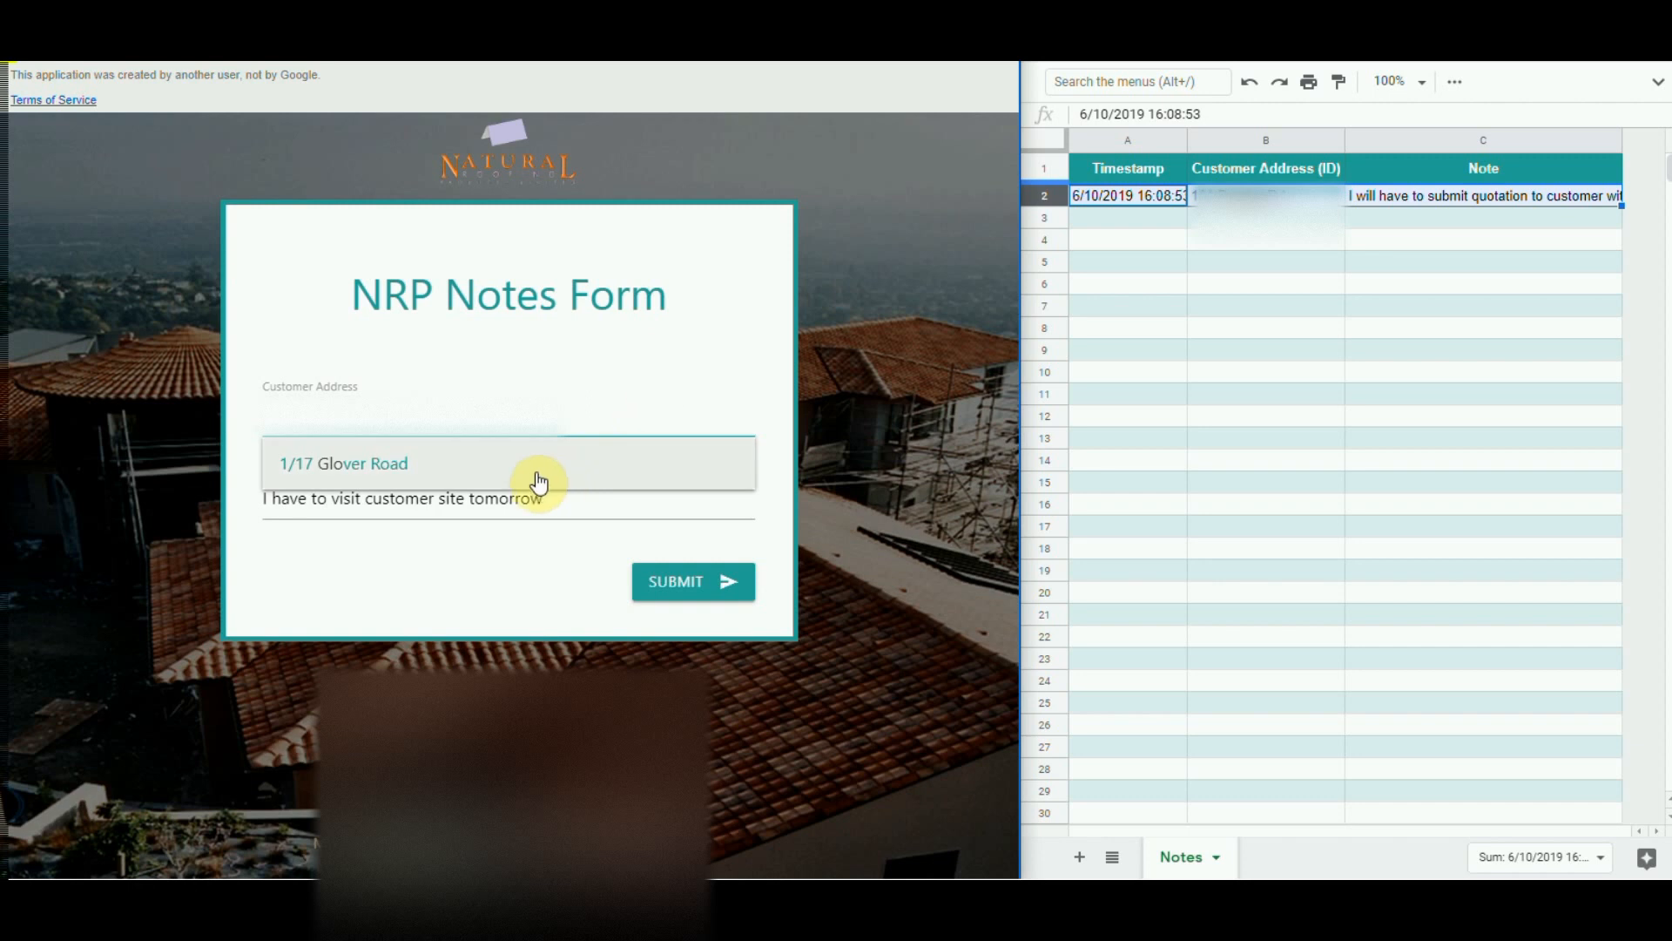
click(538, 464)
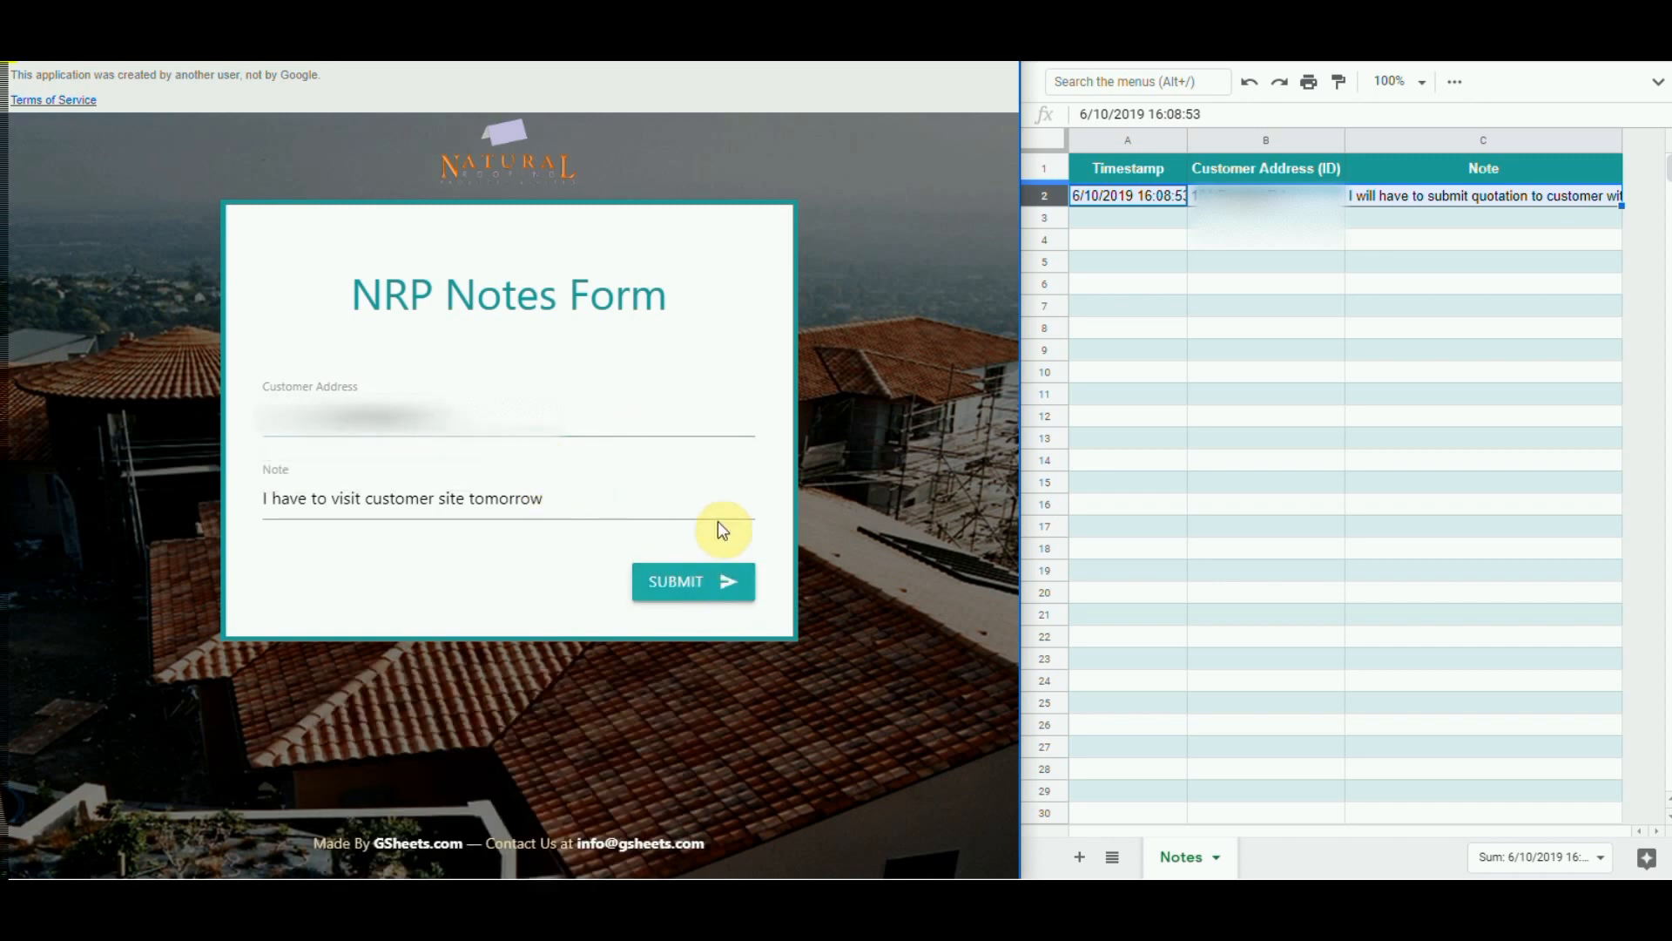
mouse_move(765, 512)
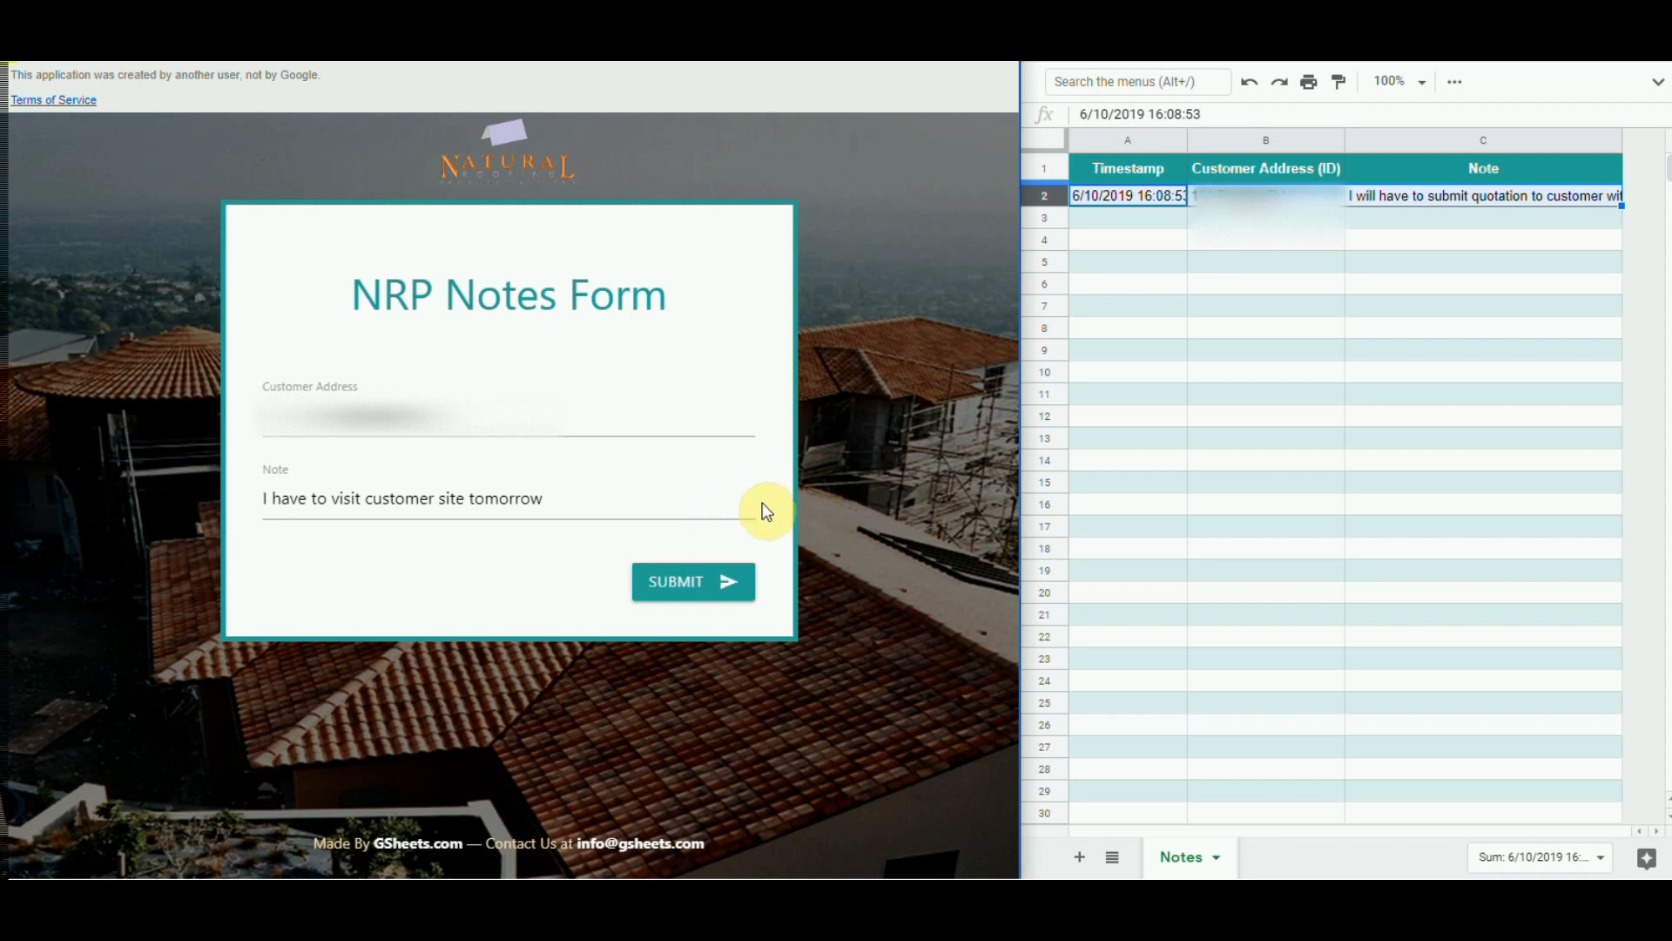
mouse_move(712, 568)
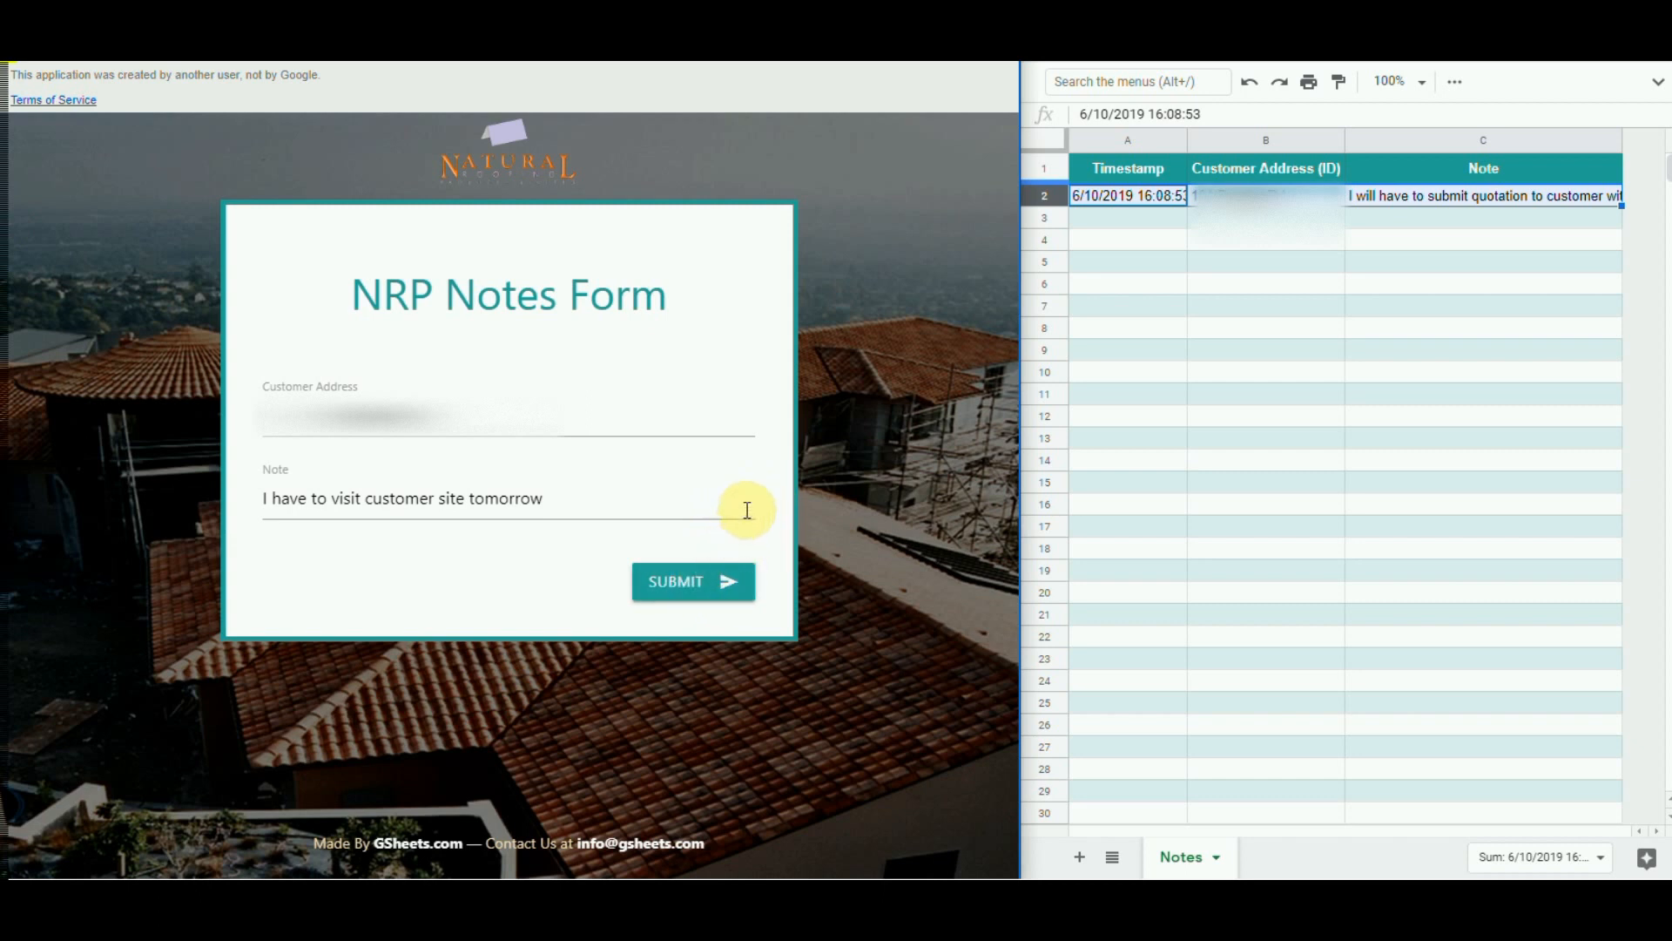
mouse_move(762, 495)
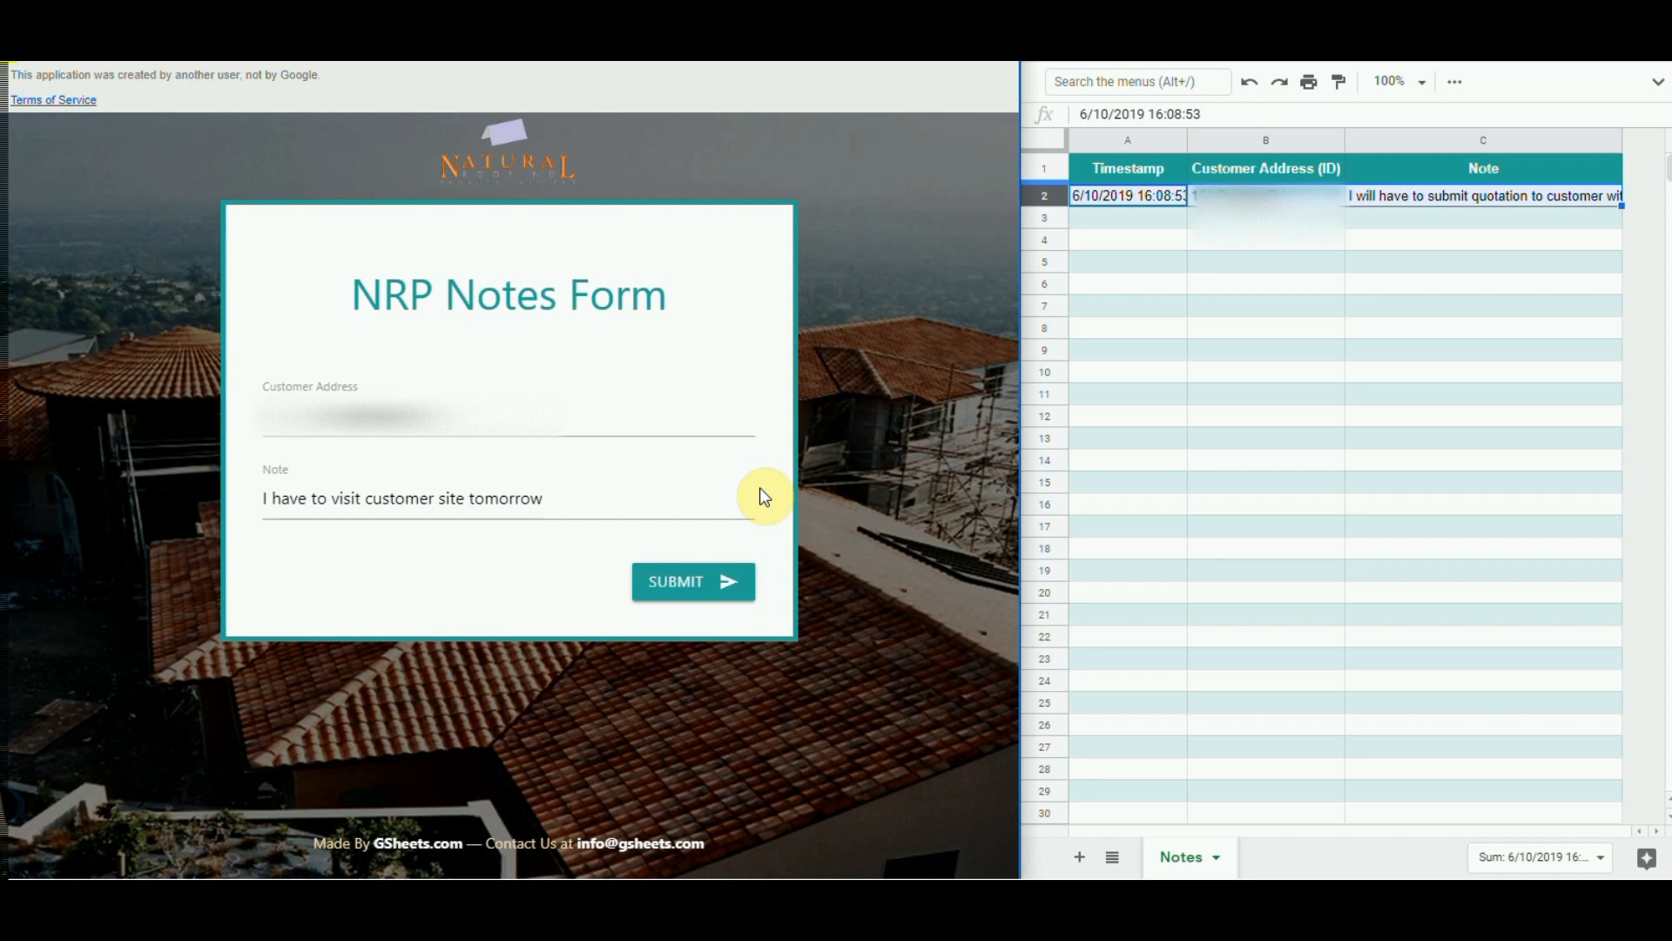
click(693, 580)
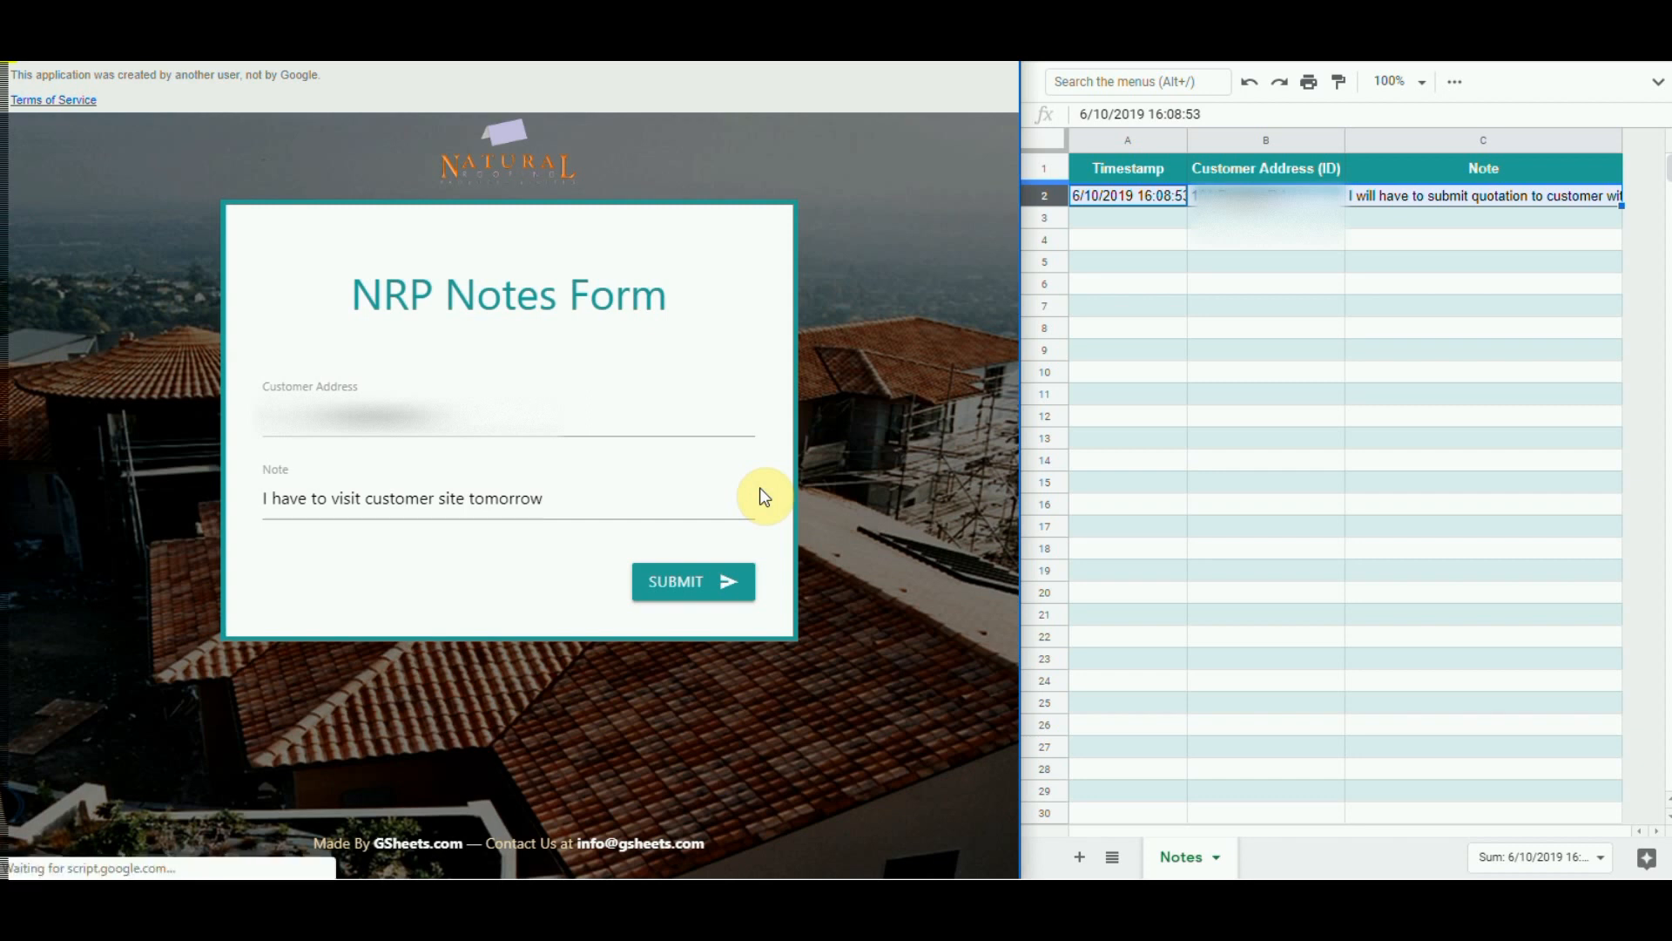
click(693, 582)
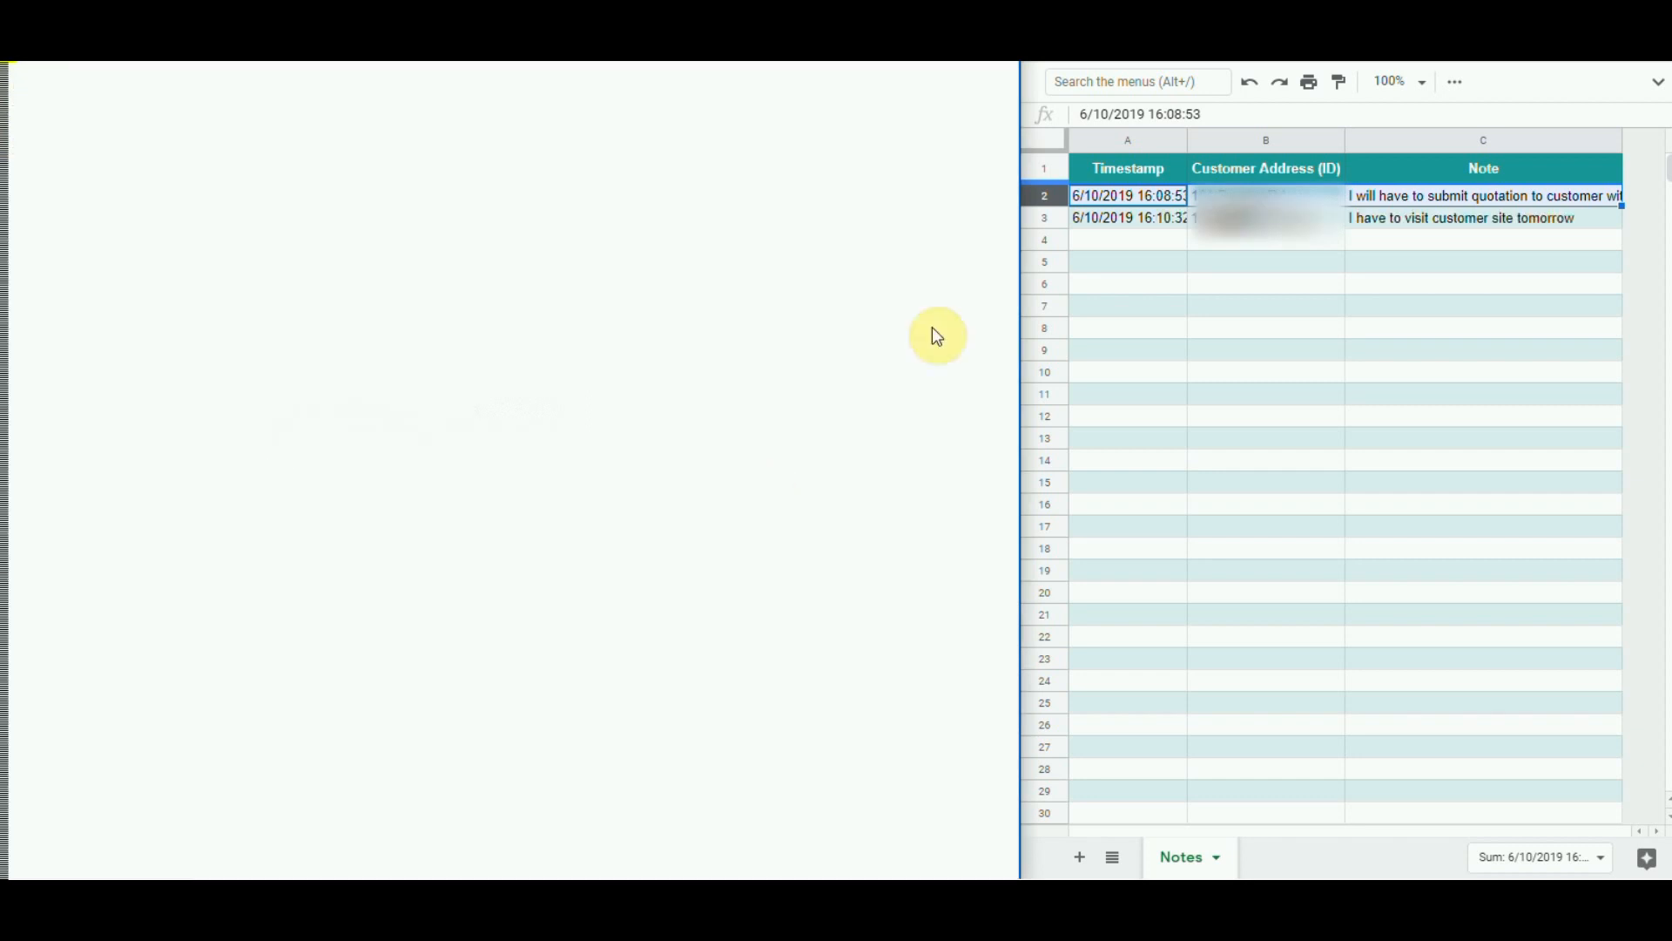